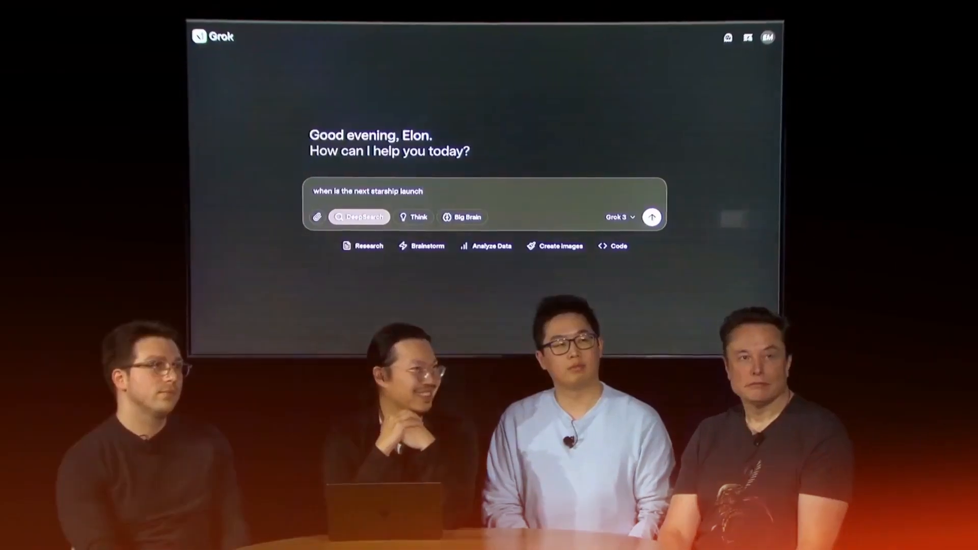
# - Submit the DeepSearch question asking when the next Starship launch is
pyautogui.click(650, 217)
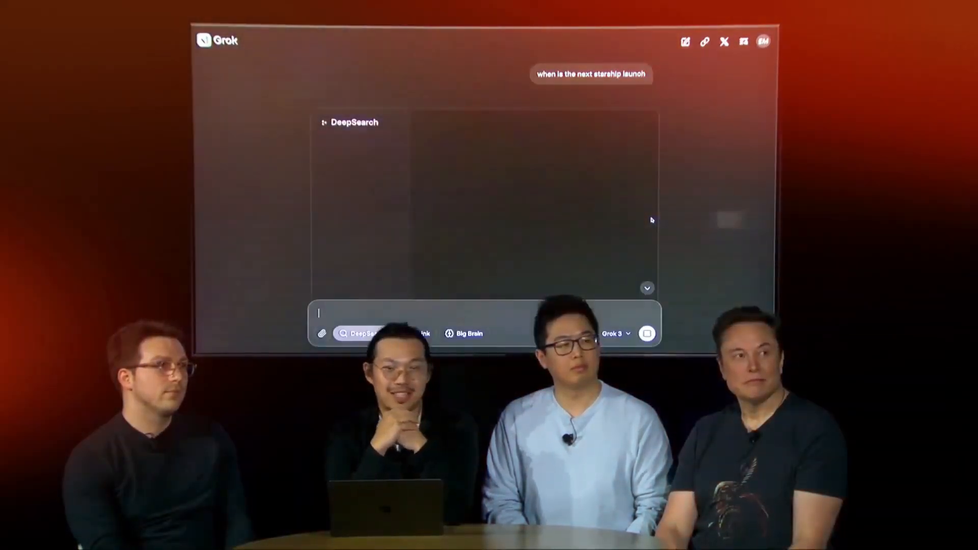